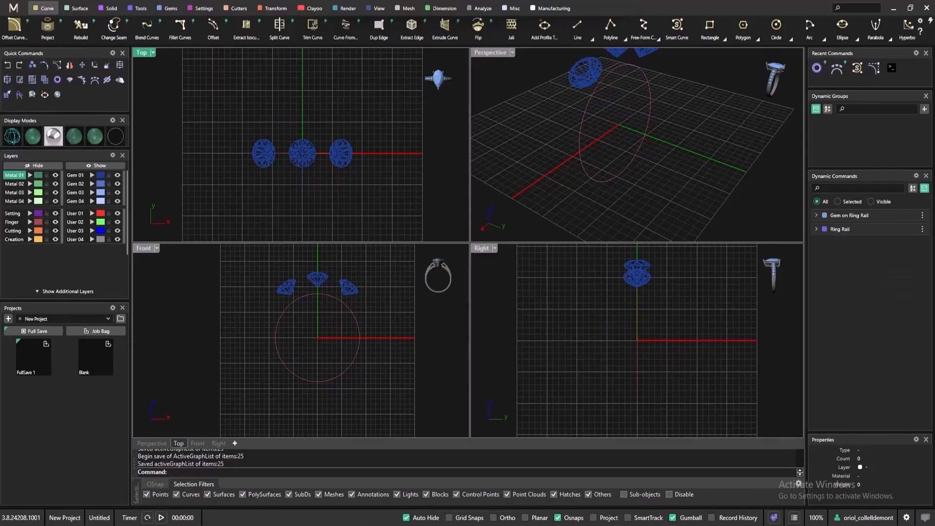
mouse_move(141, 303)
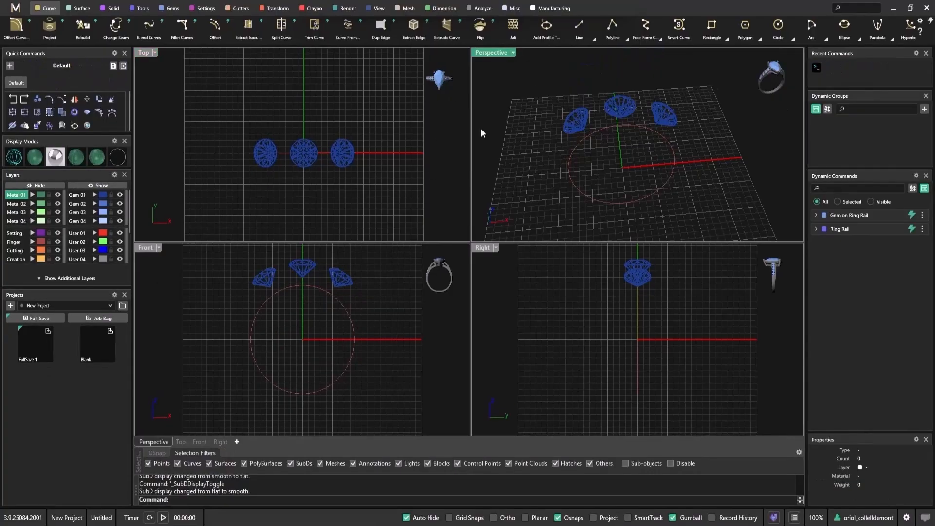
mouse_move(337, 308)
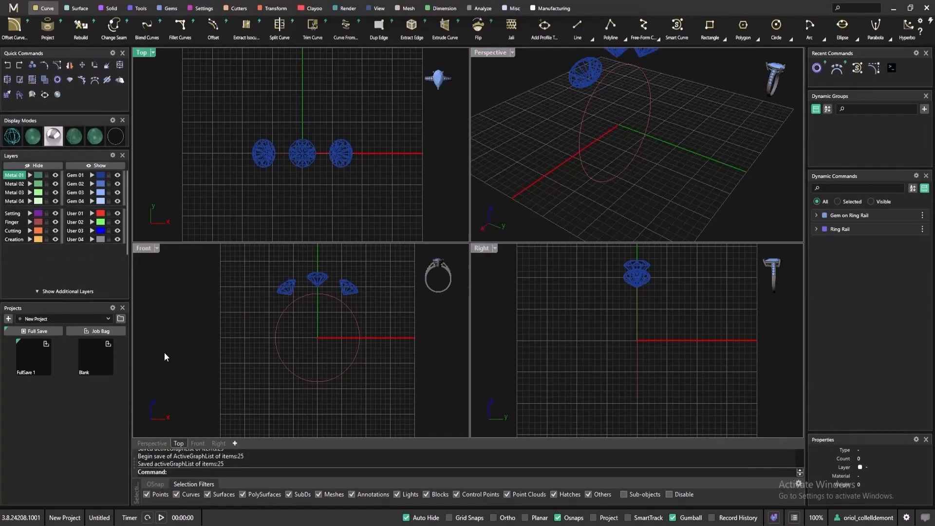
mouse_move(214, 367)
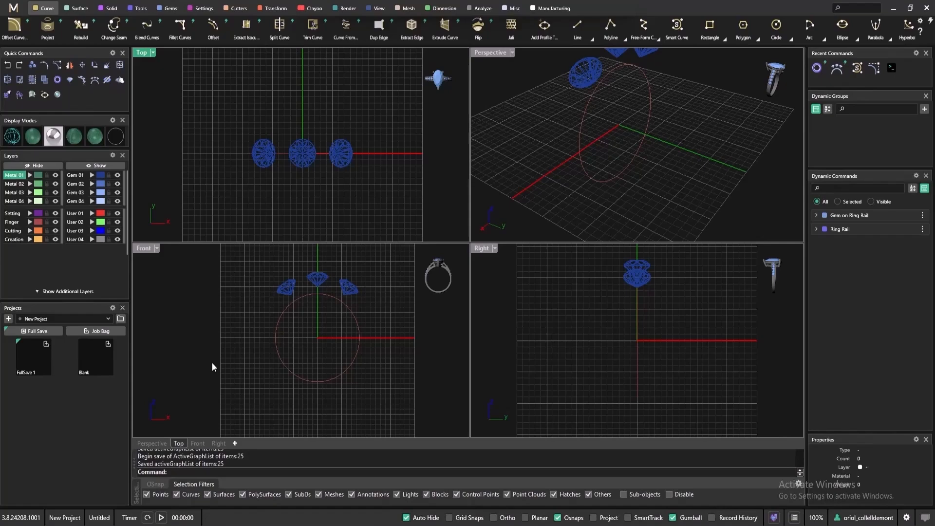
mouse_move(292, 349)
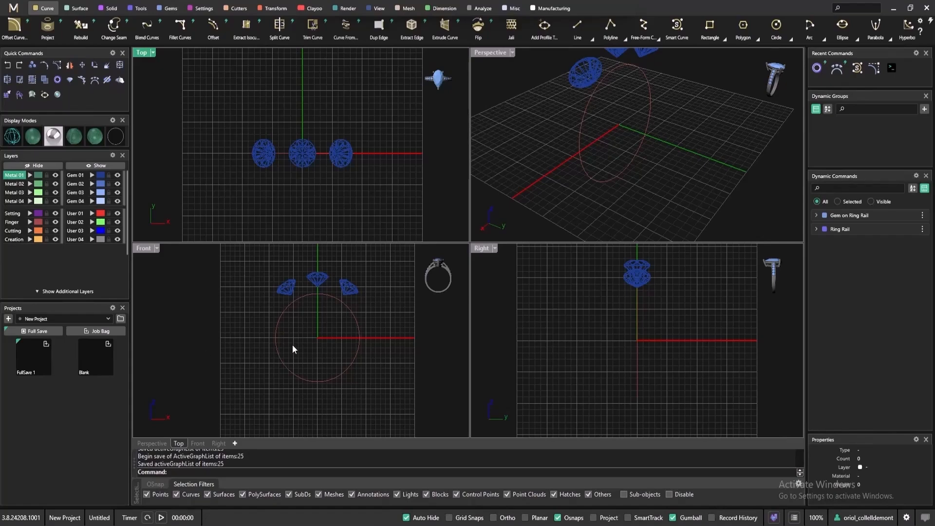
mouse_move(348, 143)
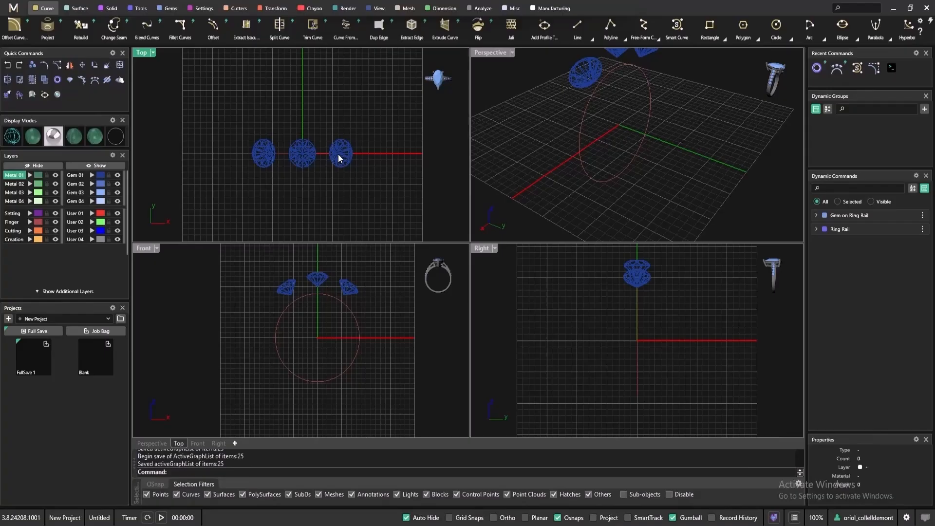
mouse_move(349, 164)
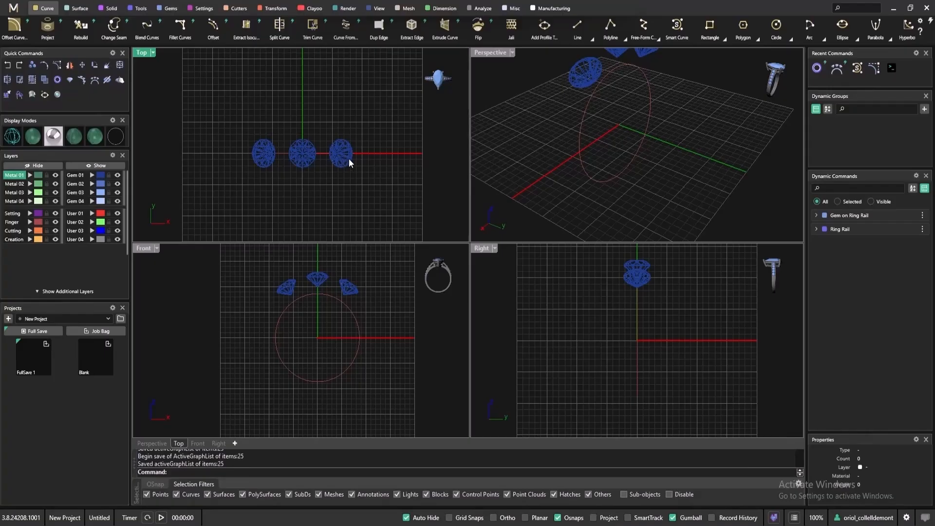
mouse_move(358, 158)
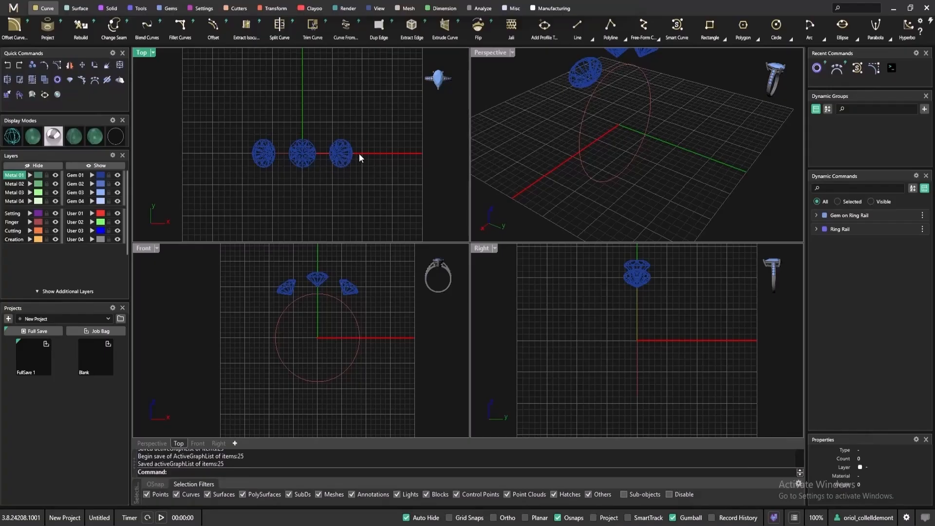
Step: Align the views to the gem with Gem View, then polar-array it into five copies around Z
left_click(167, 8)
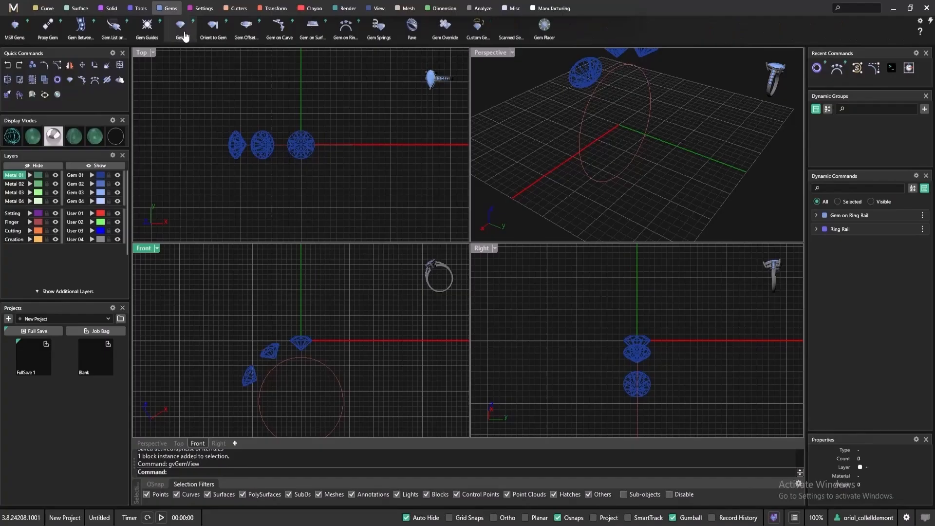
left_click(180, 29)
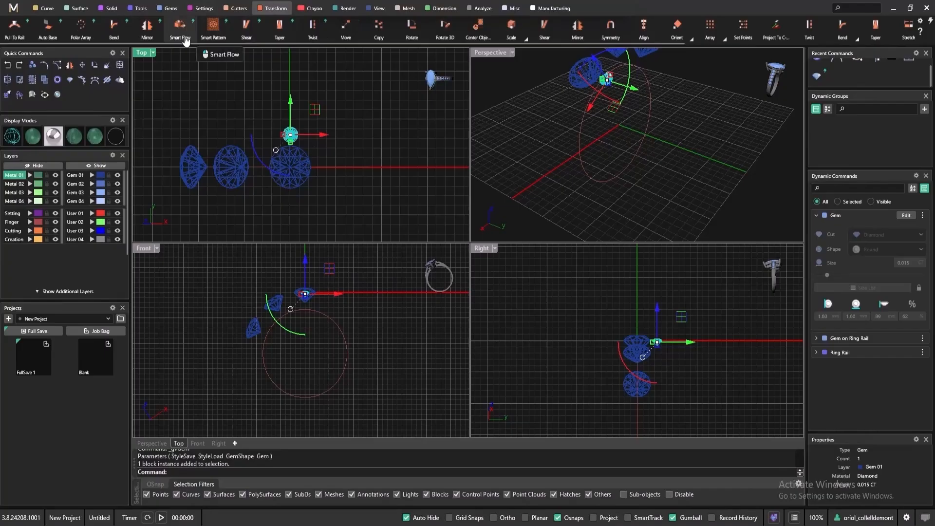
mouse_move(80, 29)
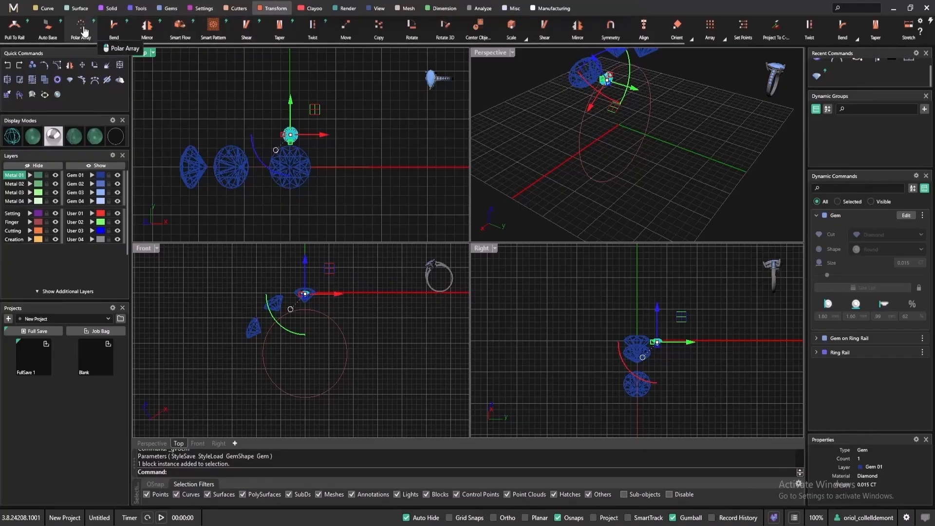
left_click(81, 28)
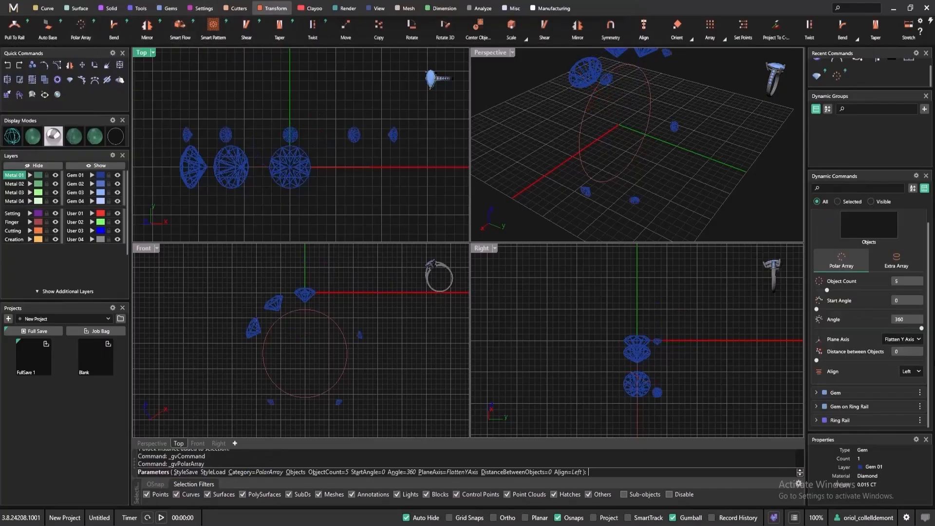
left_click(902, 339)
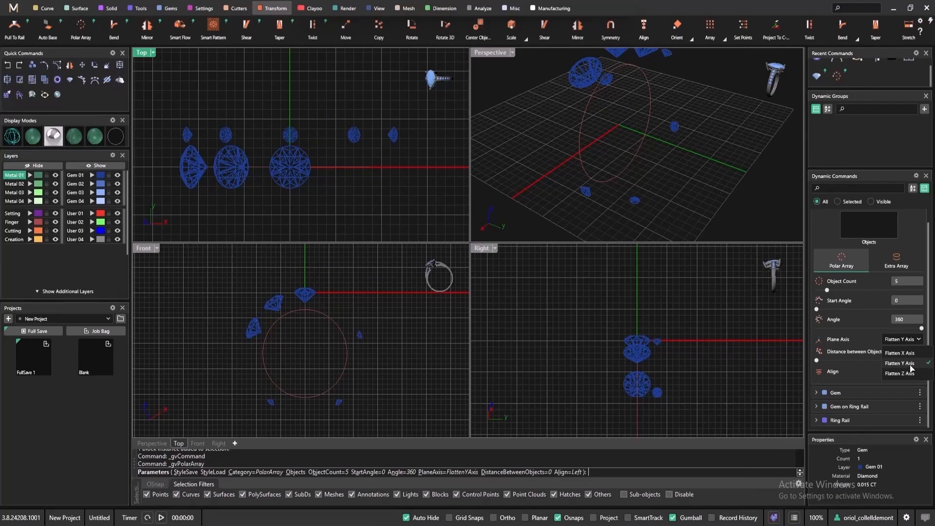
left_click(901, 372)
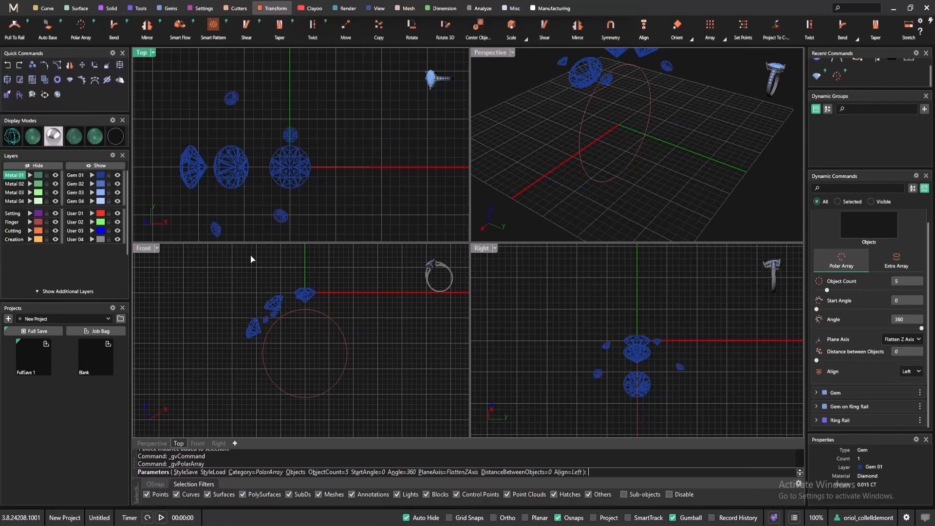
mouse_move(310, 291)
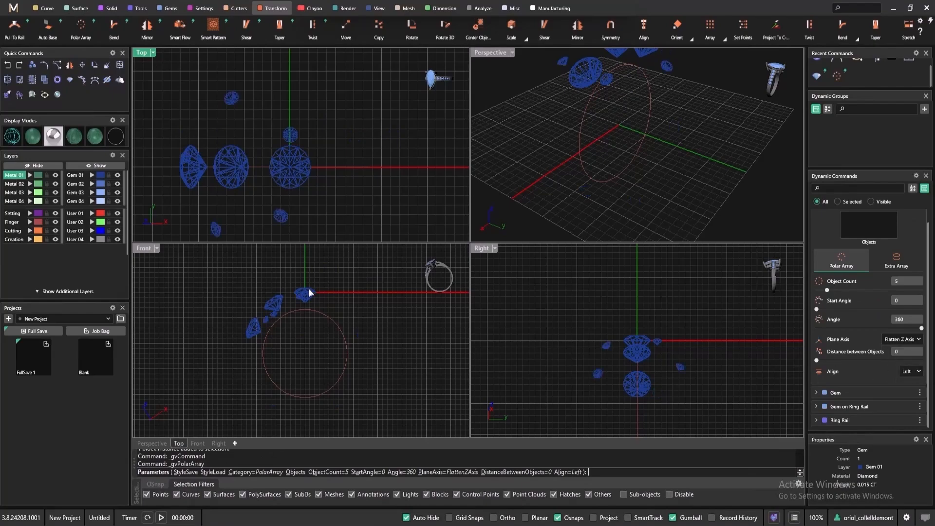
mouse_move(622, 141)
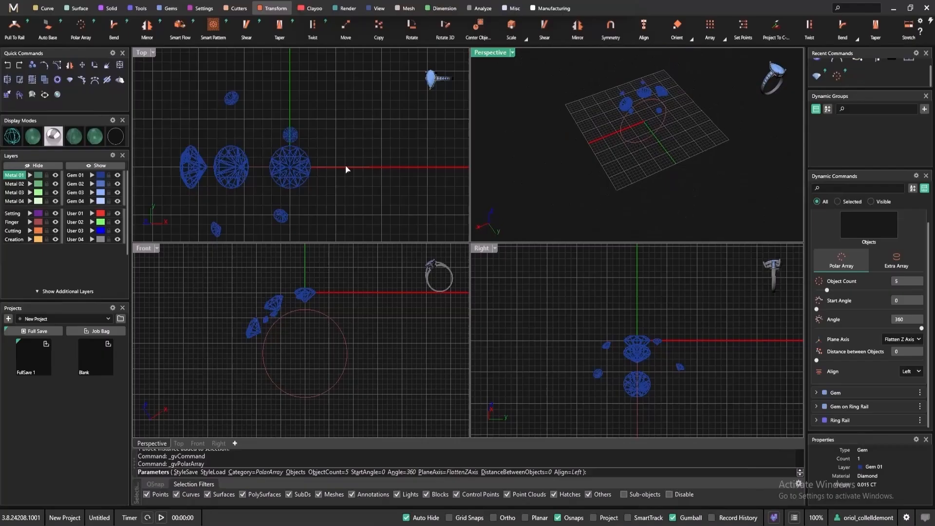
mouse_move(298, 170)
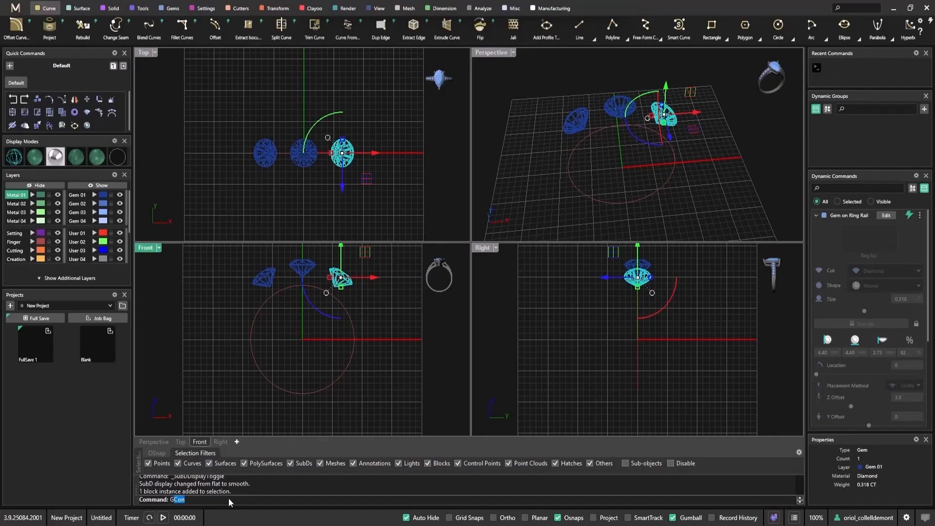
Step: Apply Gem View to the tilted gem and place a small round diamond above the centre stone
type("vGem")
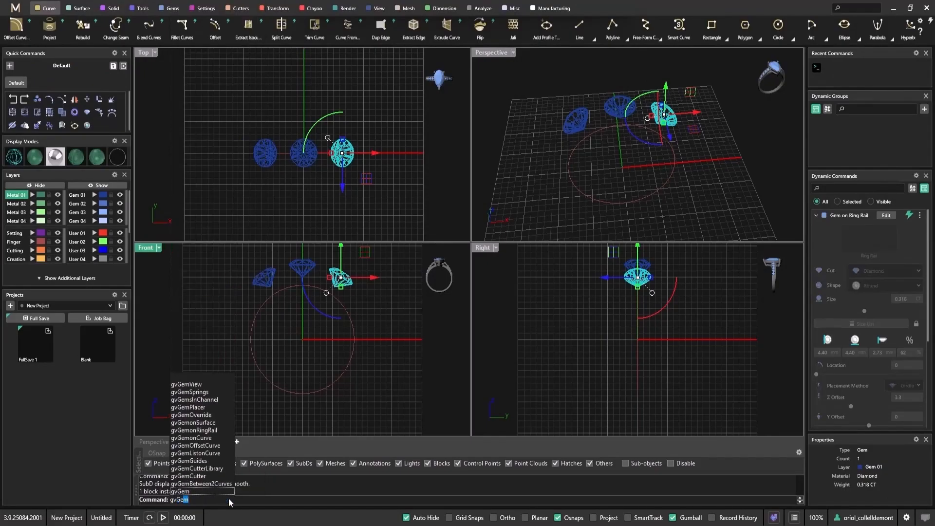
left_click(186, 384)
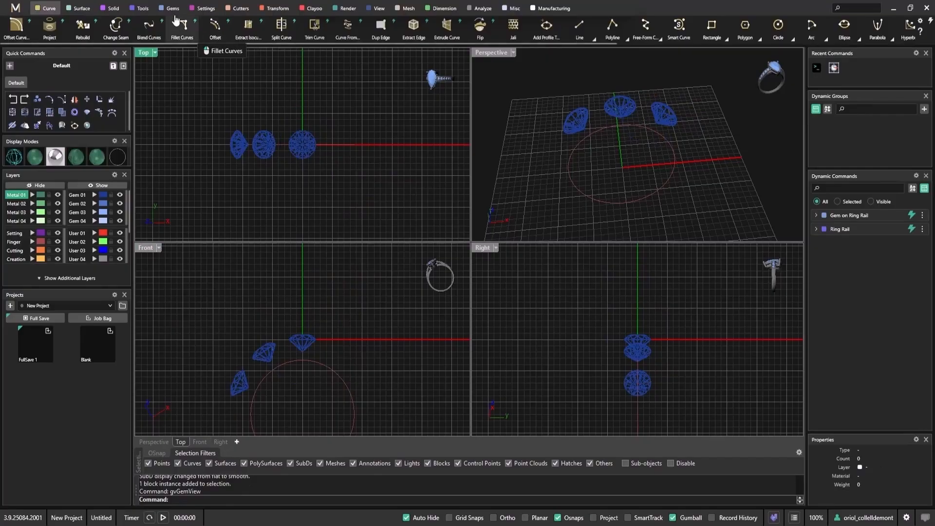
left_click(173, 8)
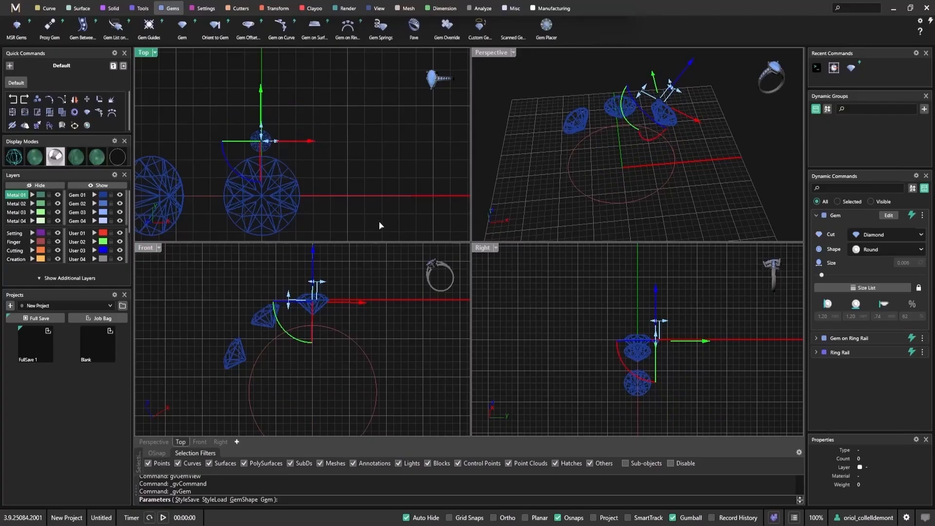
Step: Polar-array the small gem into 14 copies around Z, then exit Gem View
left_click(276, 8)
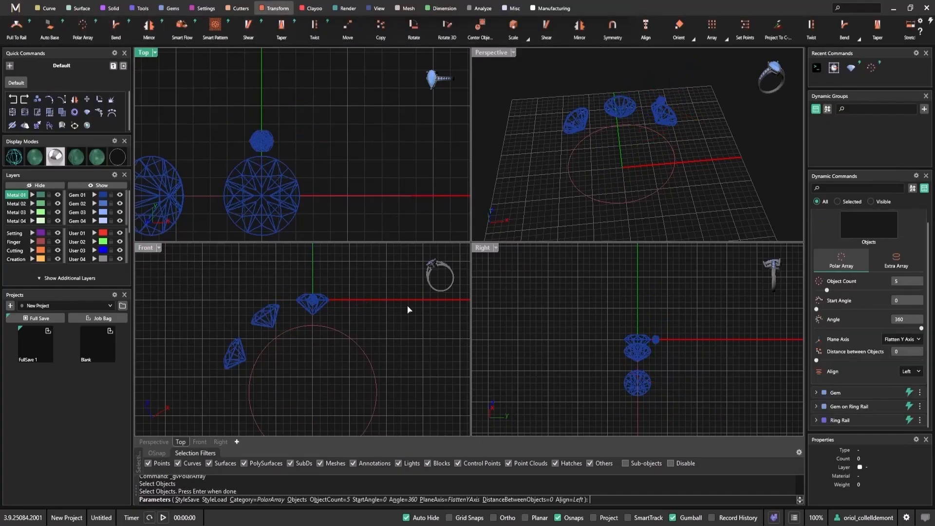
left_click(901, 338)
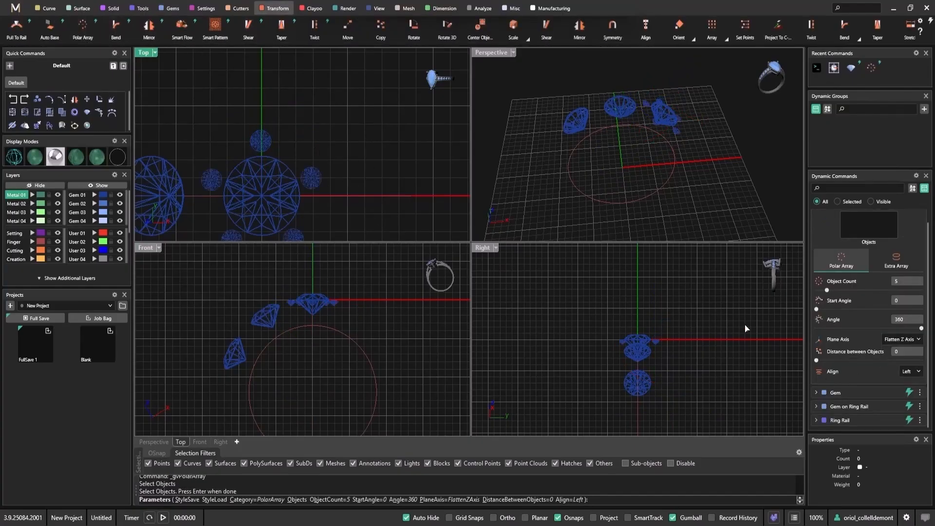
mouse_move(515, 155)
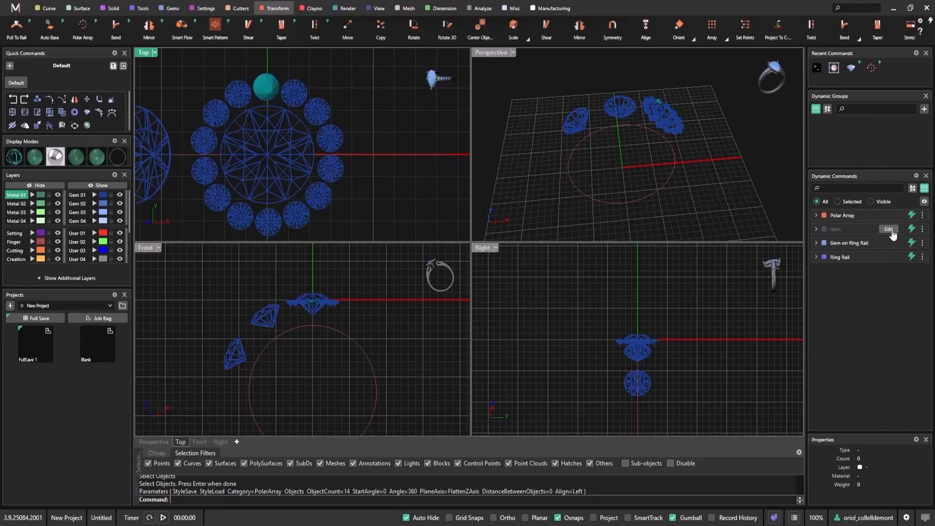
left_click(887, 229)
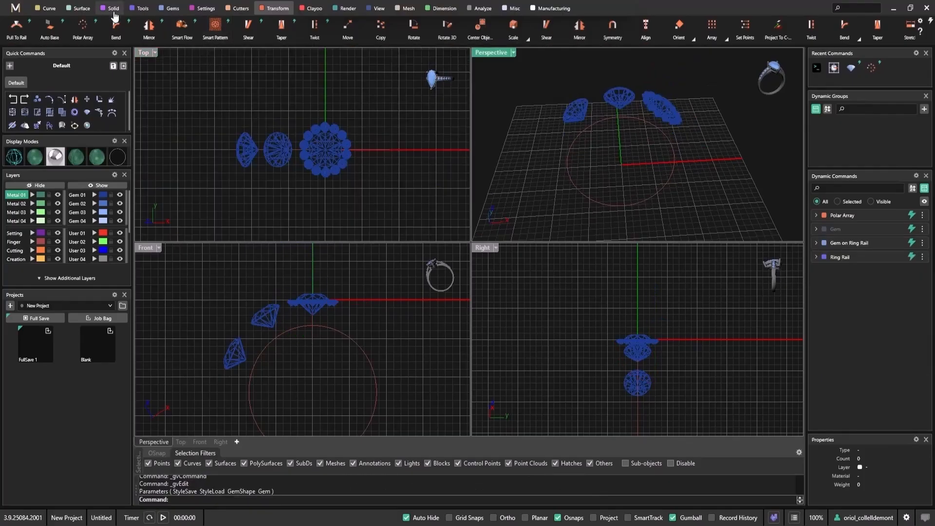
Step: Pipe a curve under the gem at radius 0.3 and mirror it with Y Mirror
left_click(46, 8)
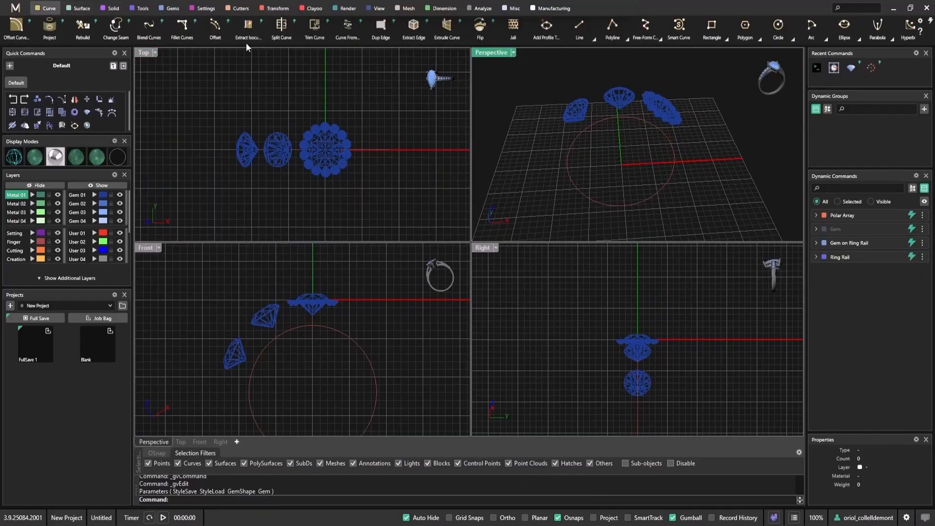
mouse_move(678, 26)
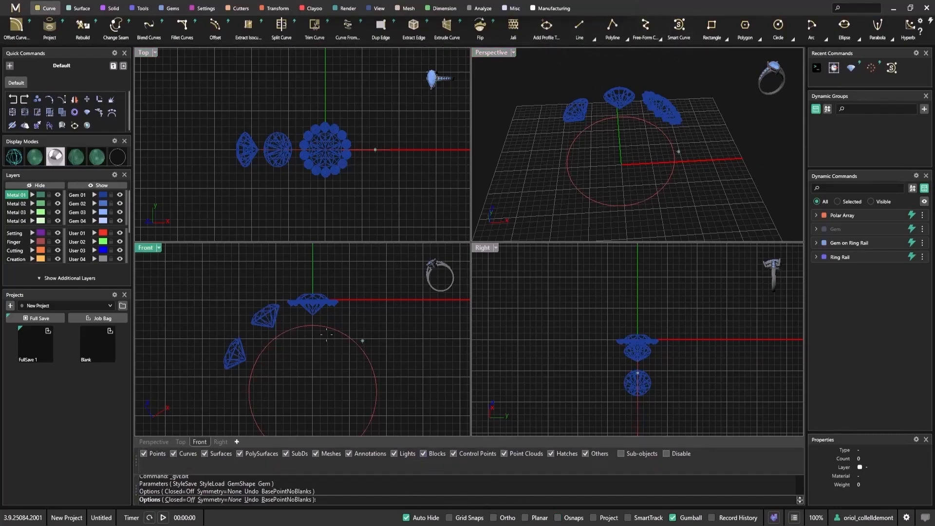
left_click(299, 333)
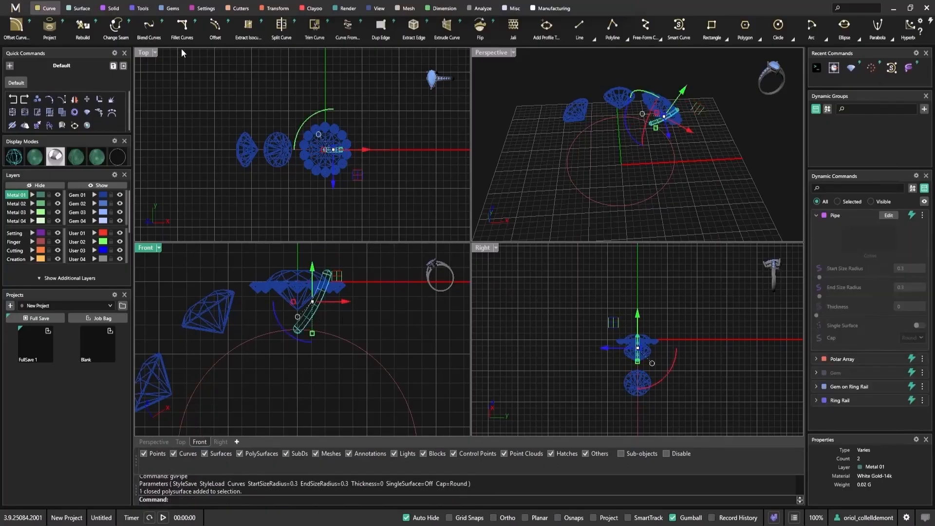
left_click(277, 8)
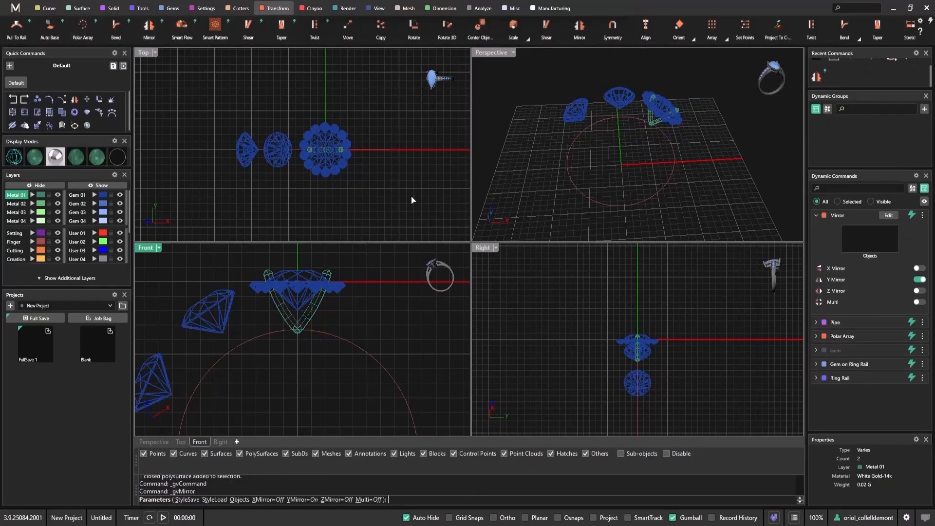
mouse_move(477, 241)
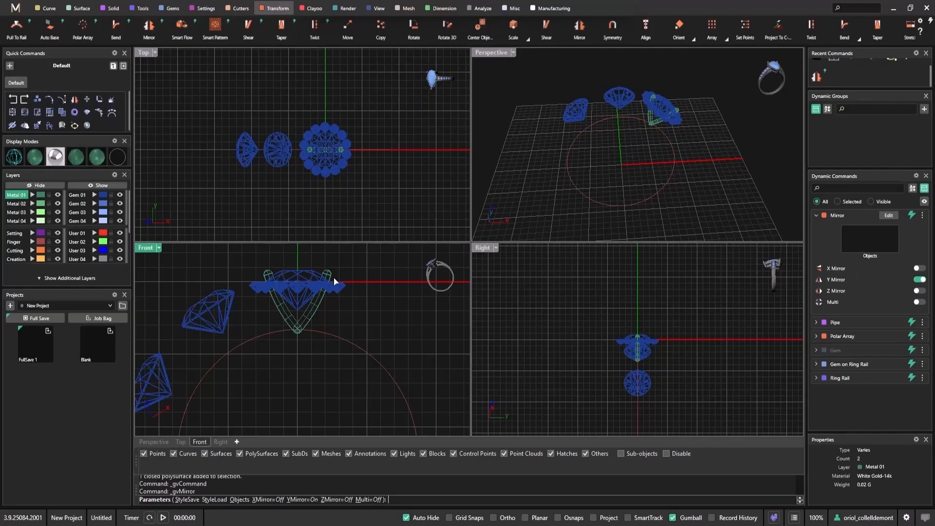
mouse_move(281, 314)
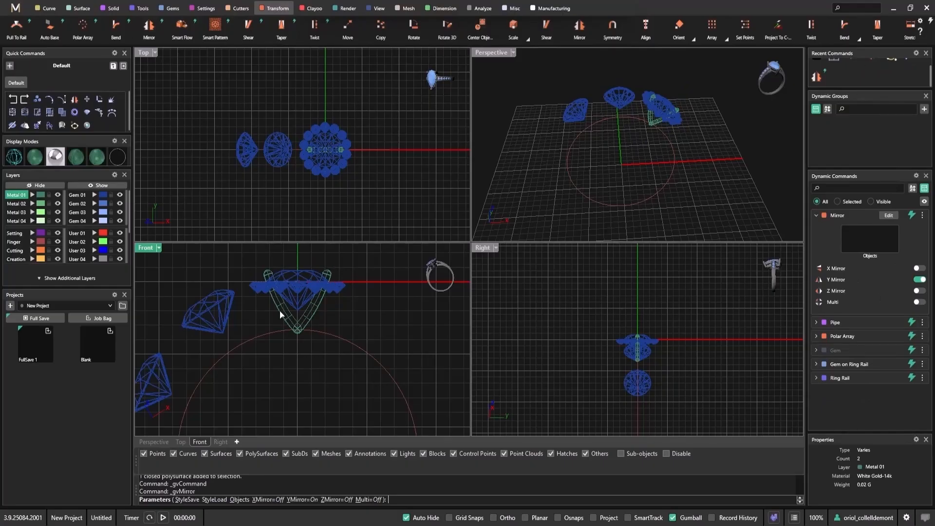
mouse_move(343, 313)
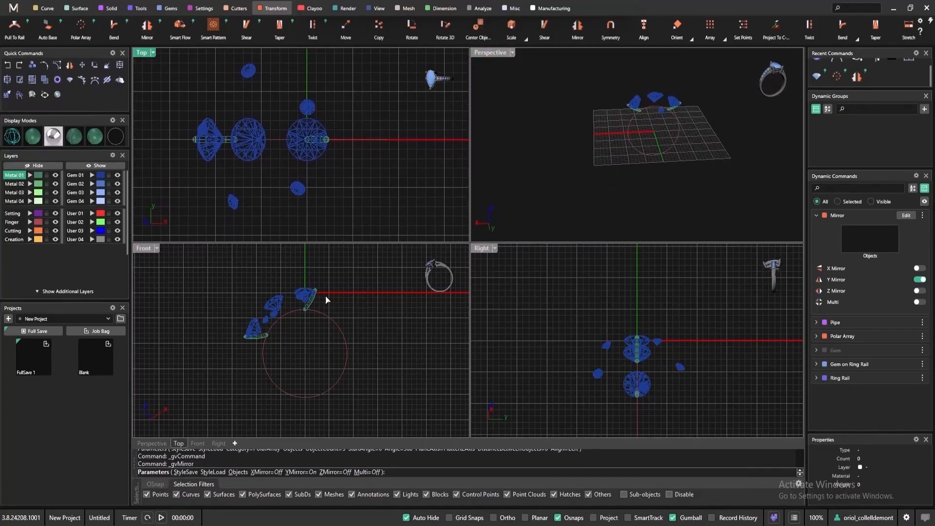
mouse_move(325, 165)
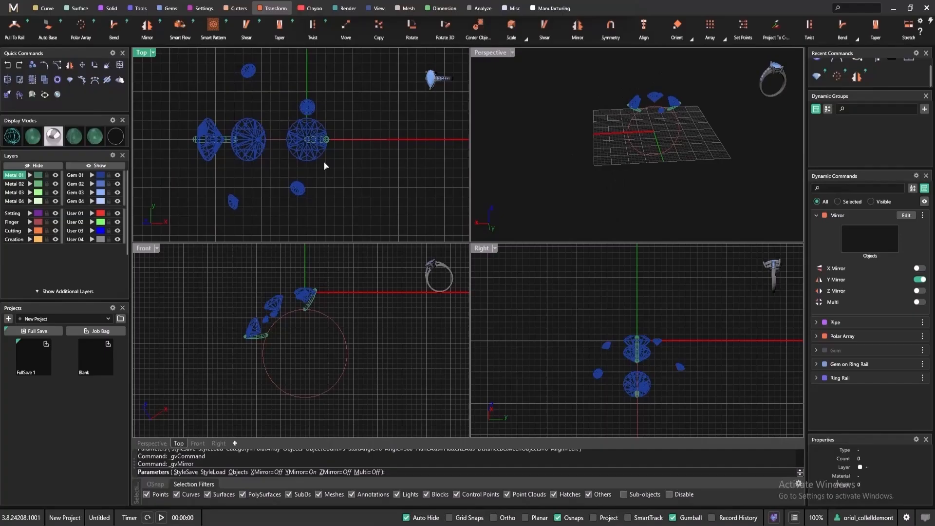
mouse_move(310, 305)
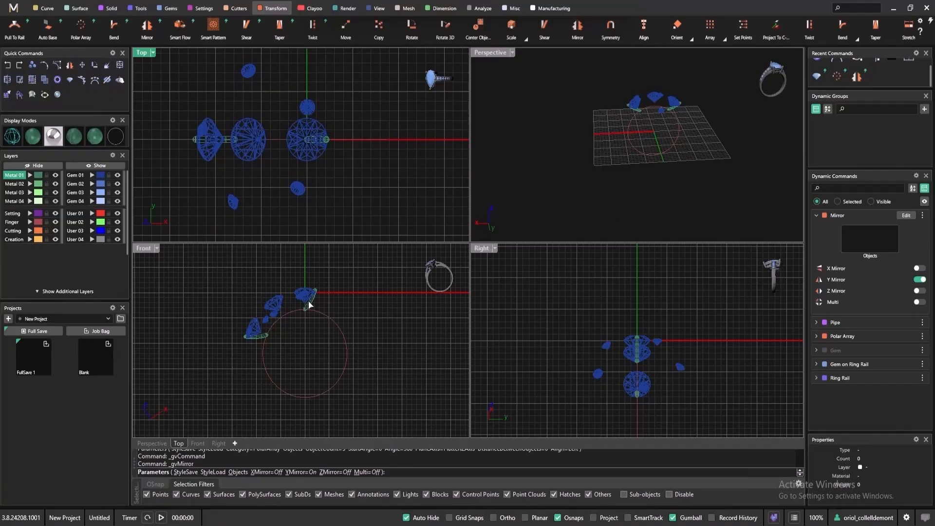
mouse_move(309, 173)
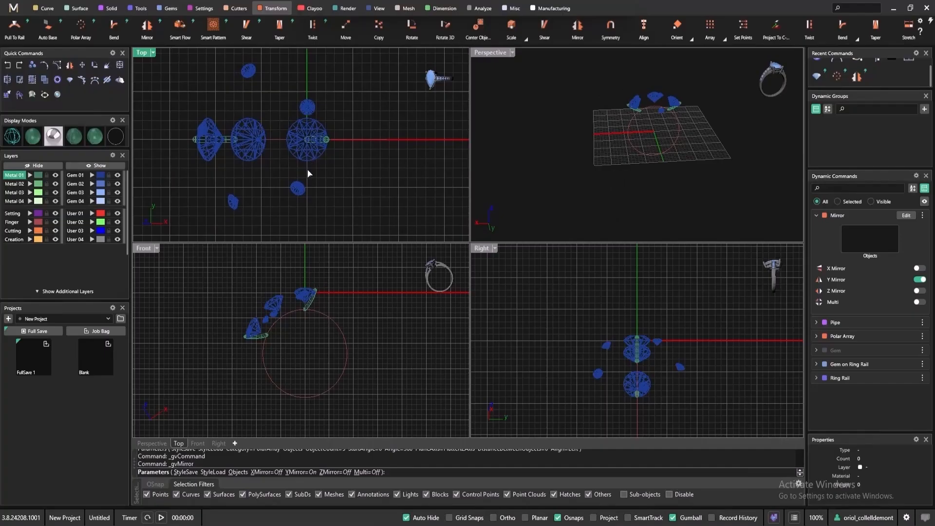
mouse_move(348, 223)
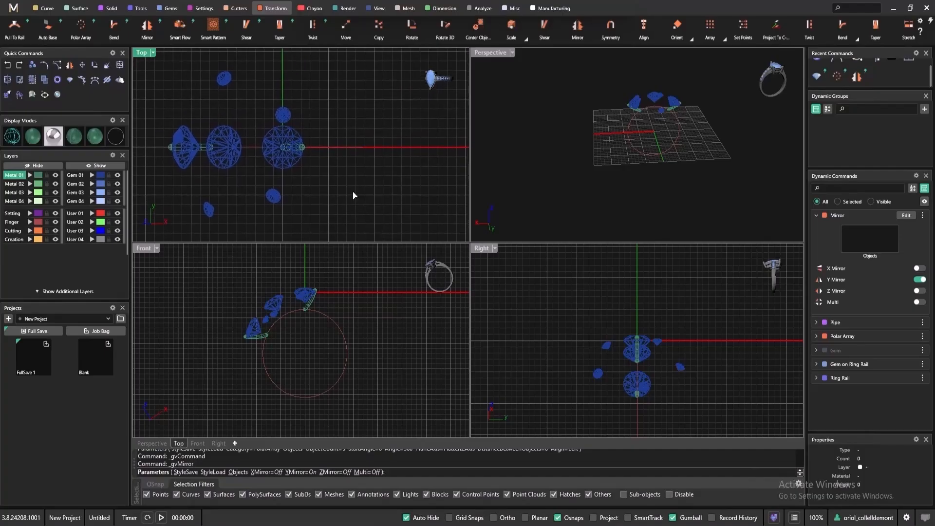
mouse_move(335, 193)
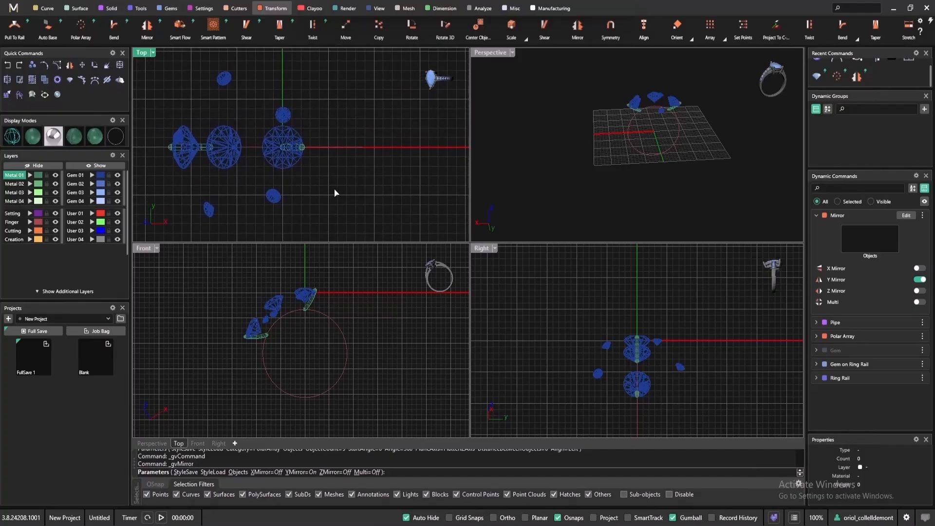